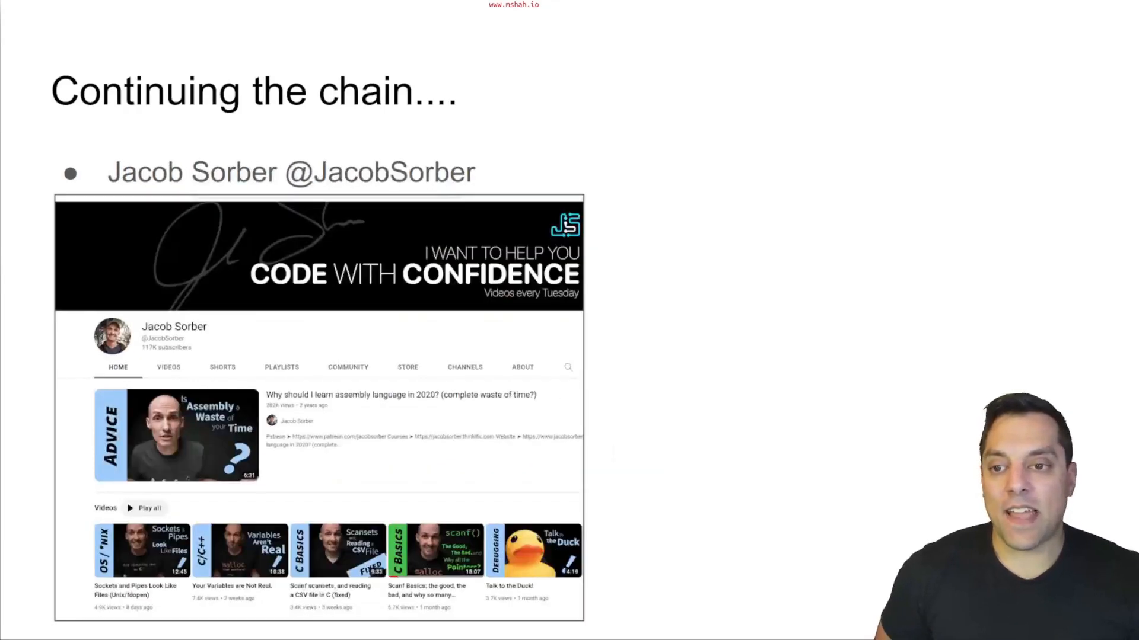
Advance to the Linux family-tree slide and scroll down toward Fedora, Ubuntu, Mint and Arch.
key("Right")
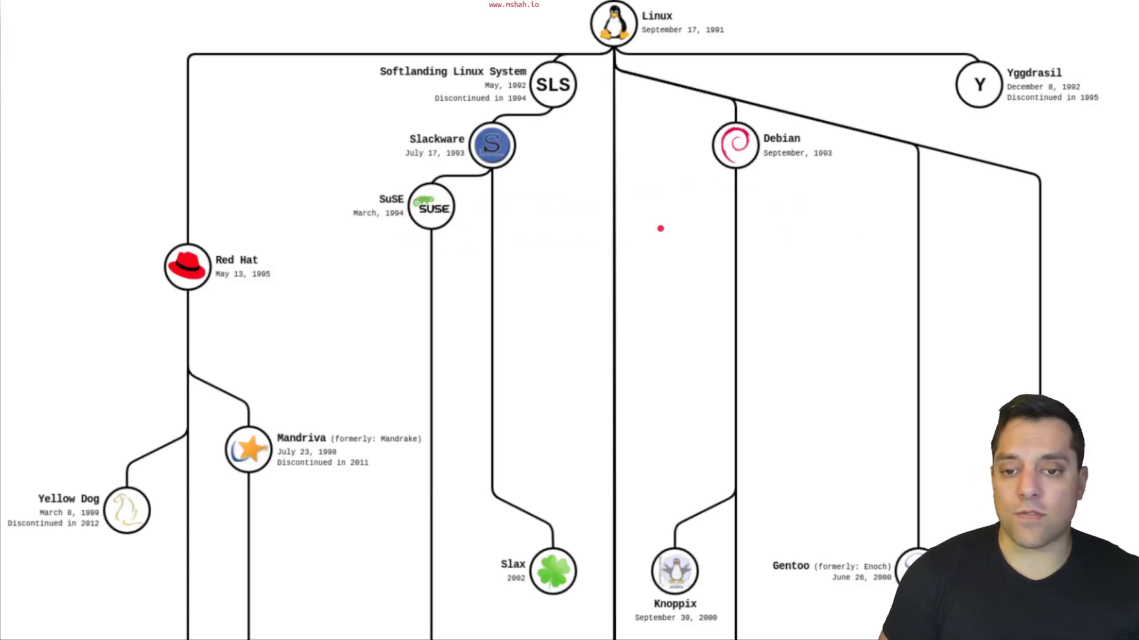
scroll("down", 3)
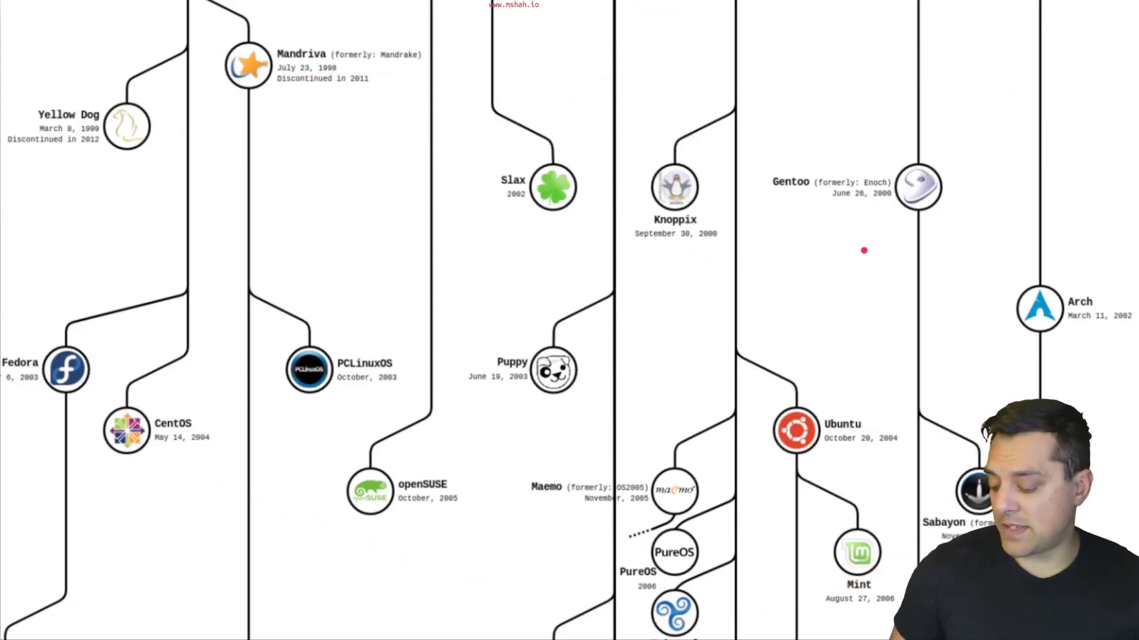